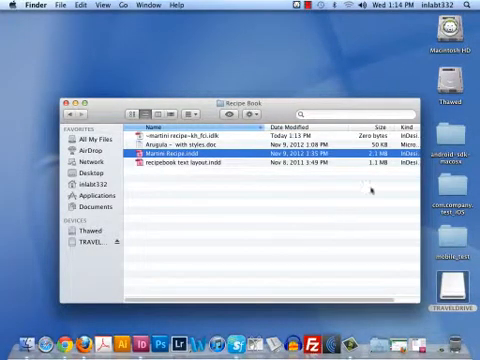
Open Martini Recipe.indd from the Recipe Book folder in InDesign
double_click(180, 156)
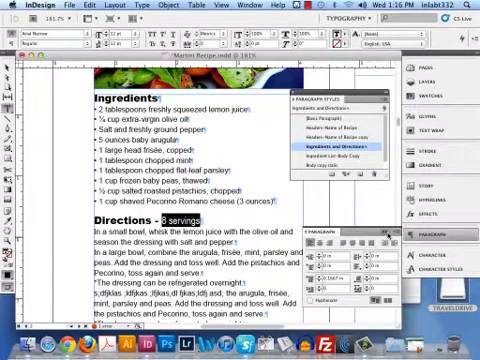
click(330, 145)
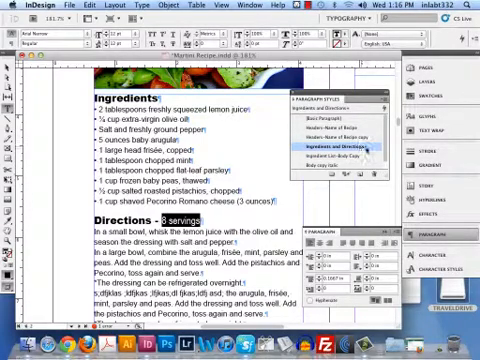
mouse_move(345, 148)
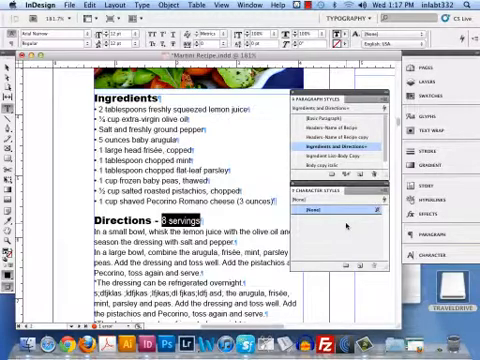
mouse_move(333, 157)
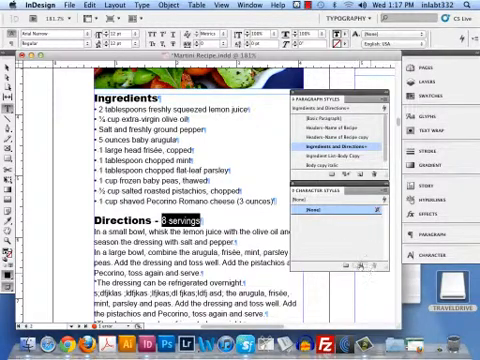
mouse_move(358, 268)
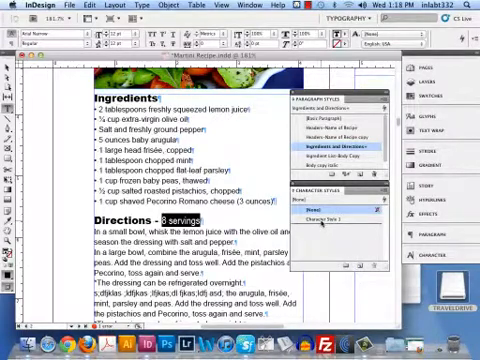
Begin renaming the newly created 'Character Style 1' in the Character Styles panel
click(330, 224)
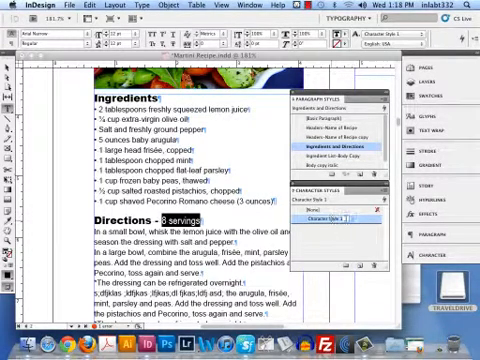
click(312, 218)
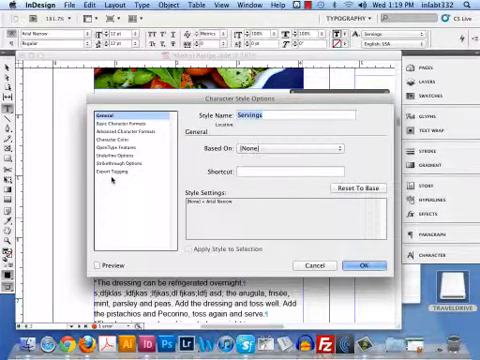
Bring up the style options for the Servings character style
click(357, 265)
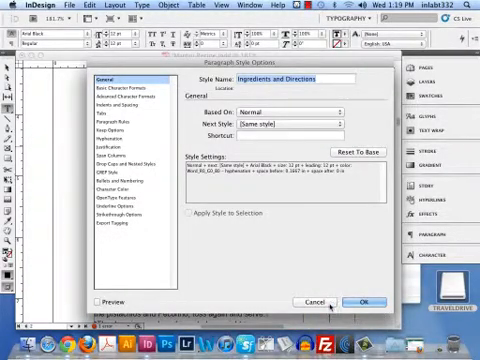
click(360, 302)
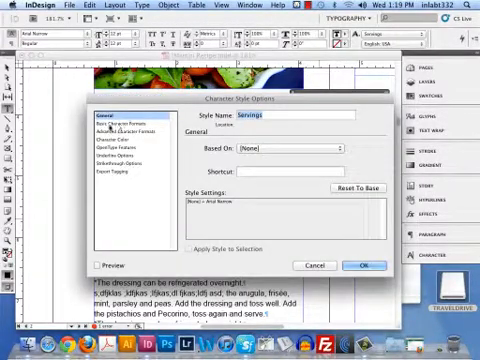
Review Basic Character Formats and adjust the Servings style settings with Preview on
click(130, 117)
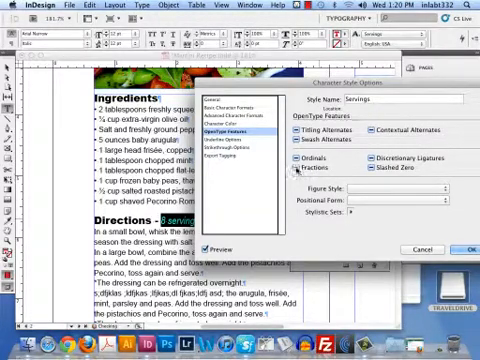
click(297, 170)
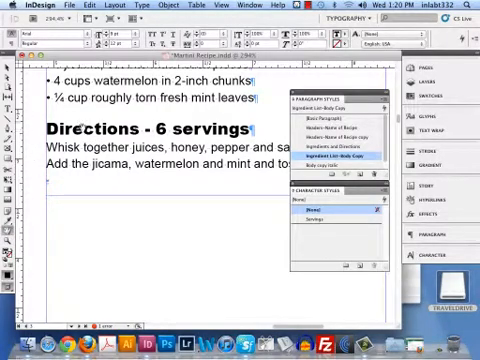
Apply the Servings character style to '6 servings' in the watermelon recipe's Directions heading
click(340, 144)
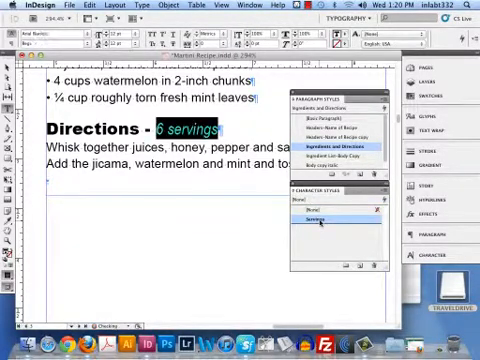
click(320, 227)
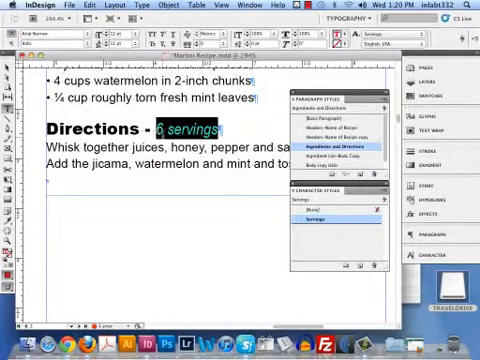